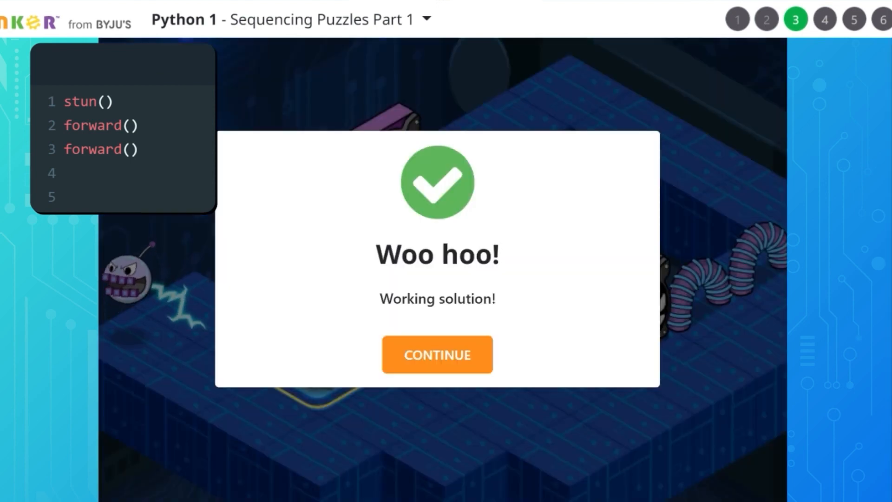
Dismiss the 'Woo hoo!' success dialog with CONTINUE after the stun()/forward() solution passes
{"action": "left_click", "coordinate": [437, 354]}
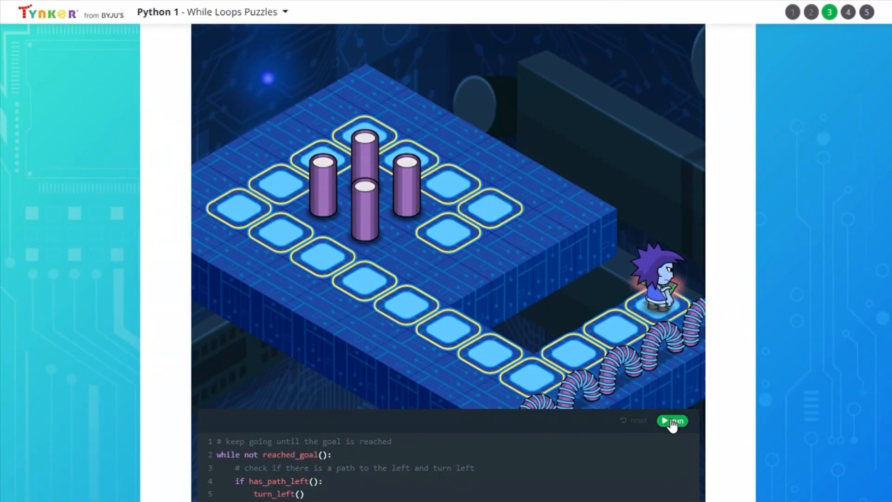
Run the while-loop program, then answer placement Question 1 and choose 'def my_func():' for Question 2
{"action": "left_click", "coordinate": [671, 420]}
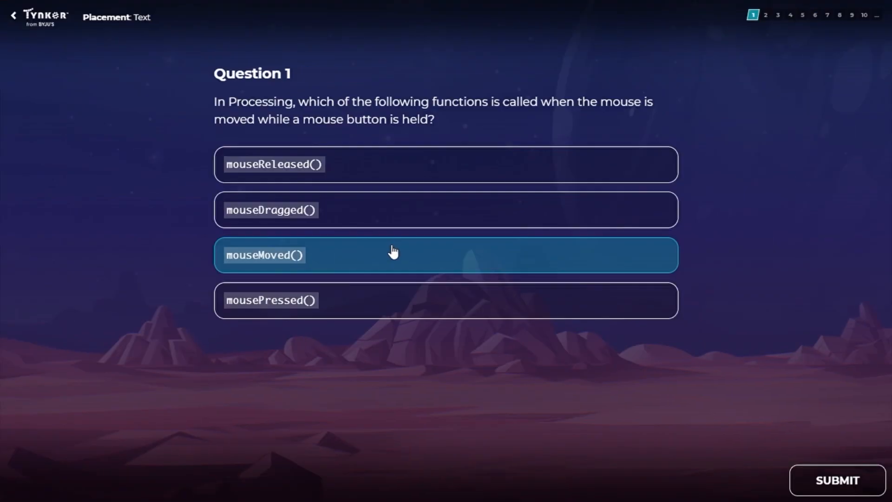
{"action": "left_click", "coordinate": [836, 480]}
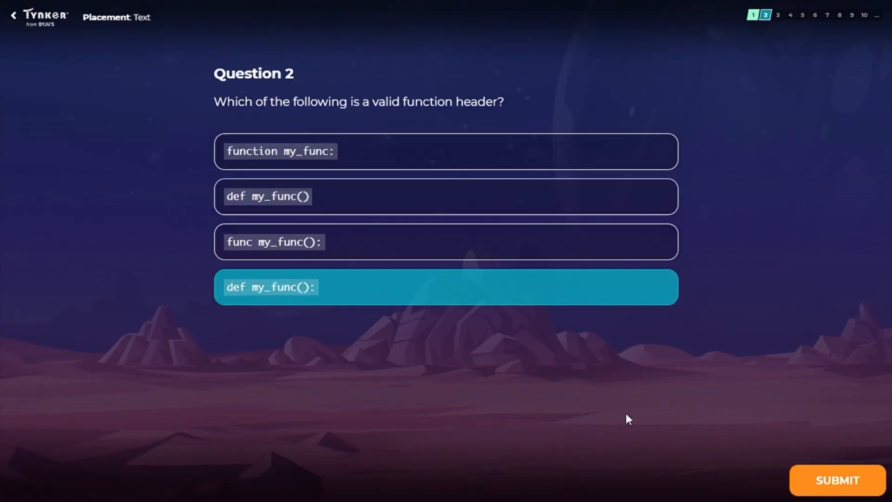